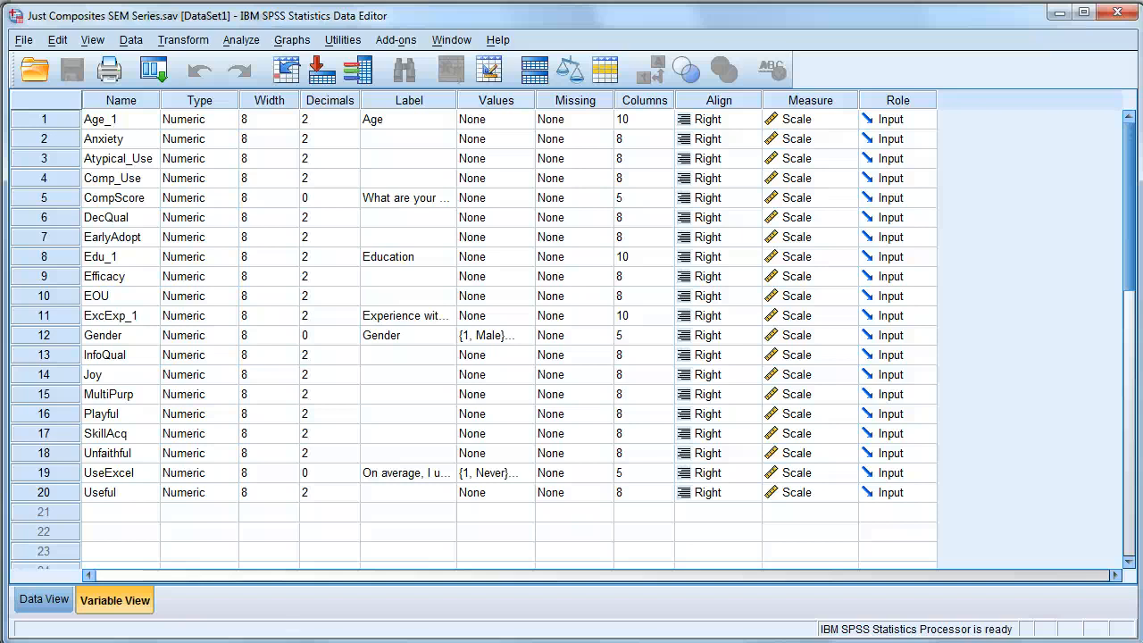
mouse_move(692, 603)
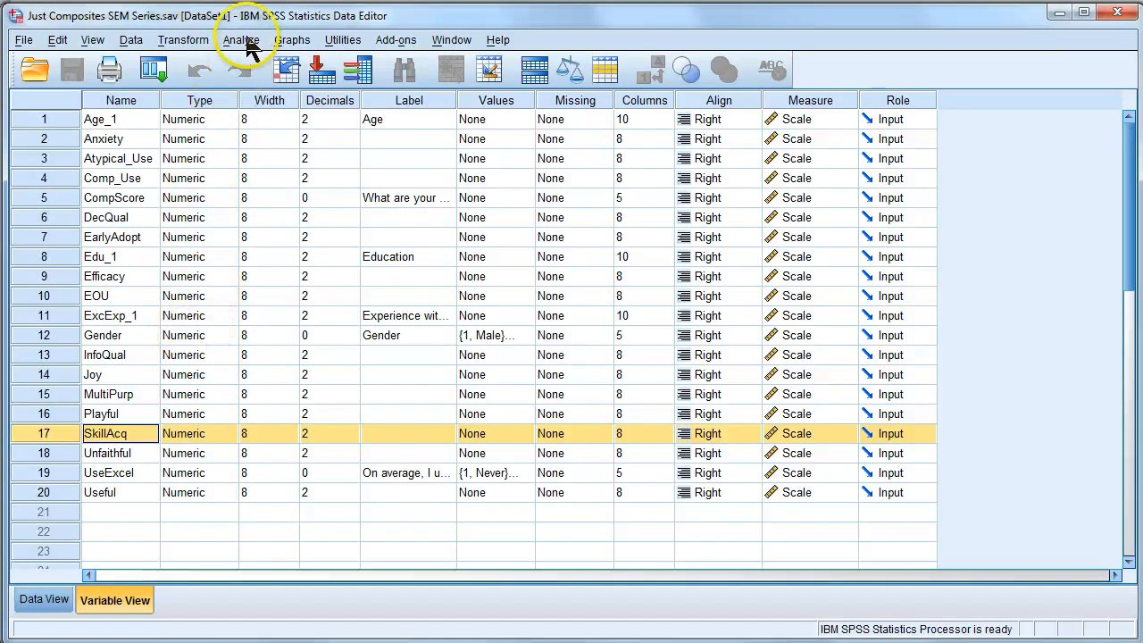
Step: Open Analyze > Regression > Automatic Linear Modeling and browse the Predictors list
left_click(241, 39)
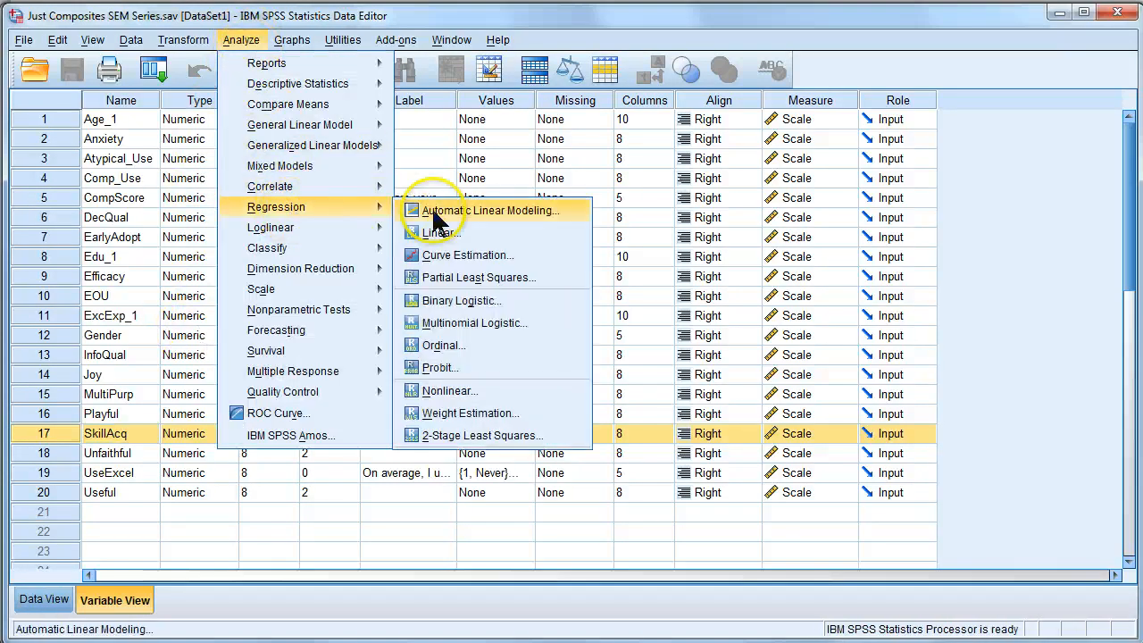
mouse_move(581, 222)
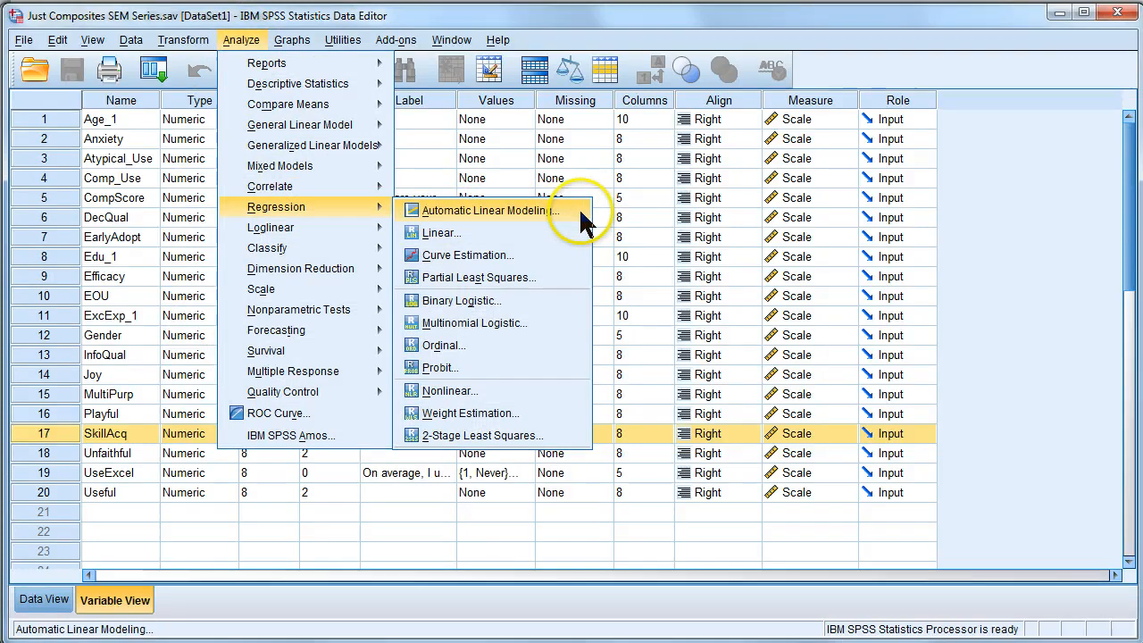
left_click(489, 210)
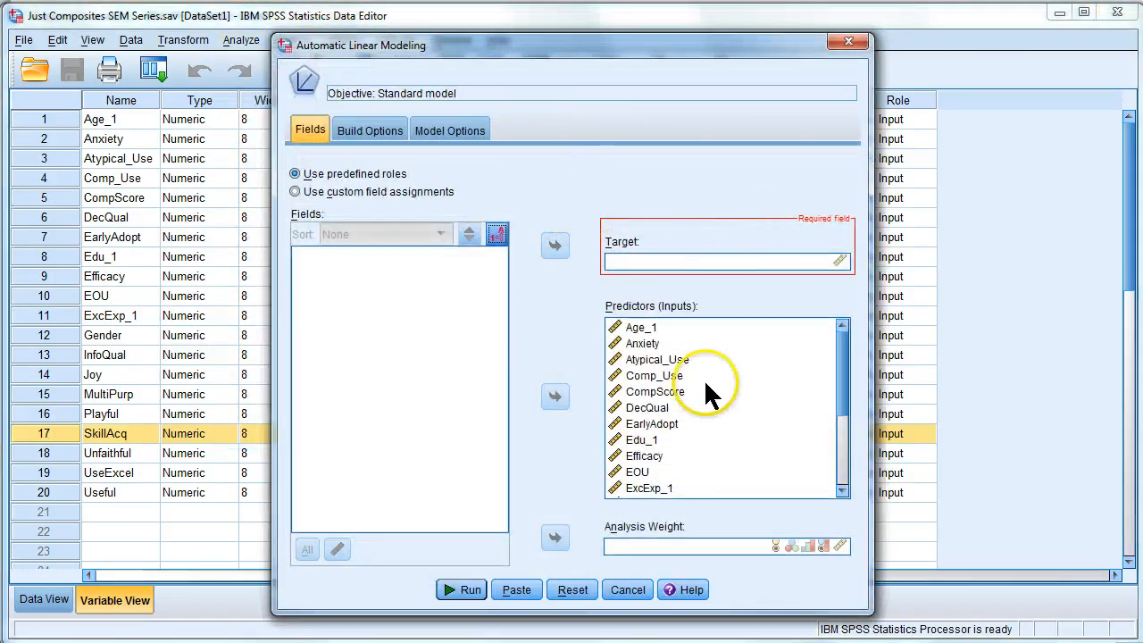
mouse_move(728, 241)
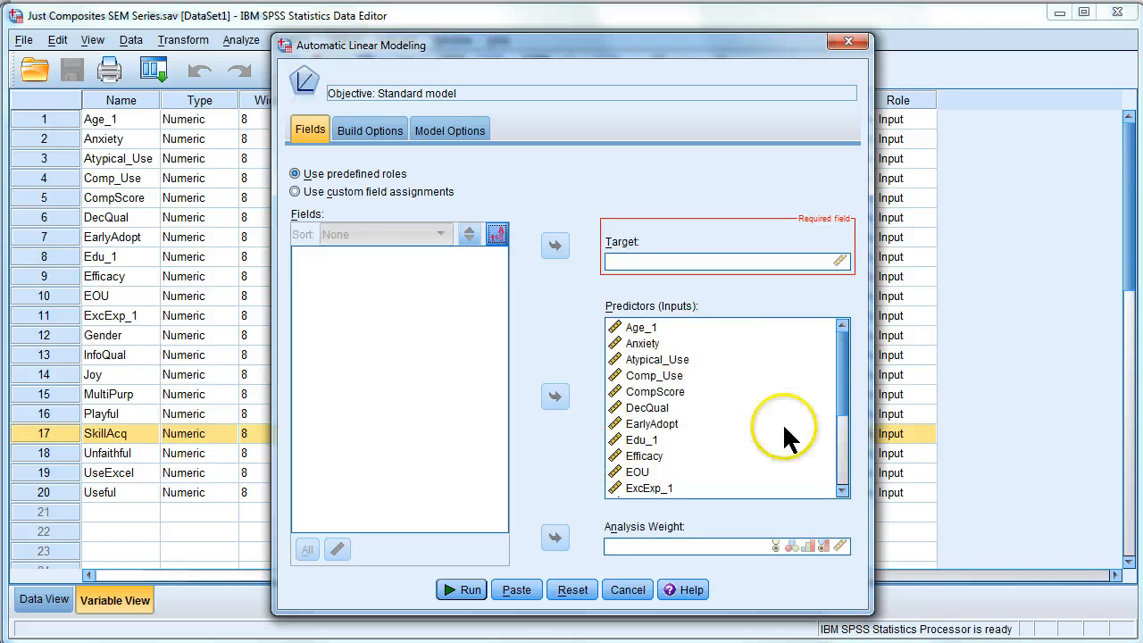
left_click(641, 327)
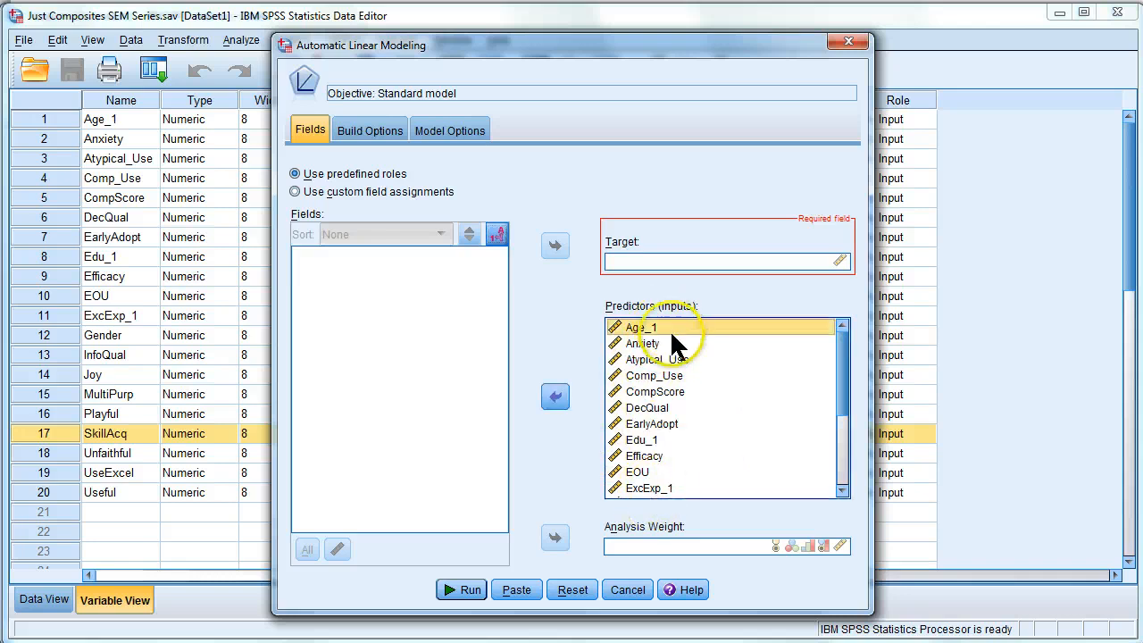
mouse_move(775, 365)
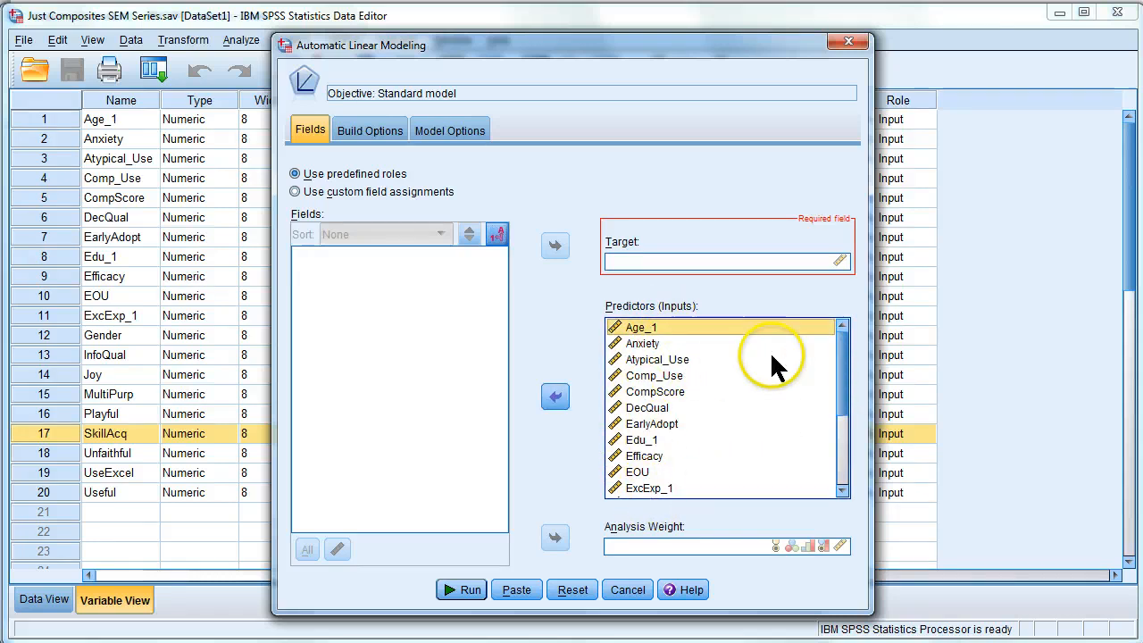
scroll("down", 3)
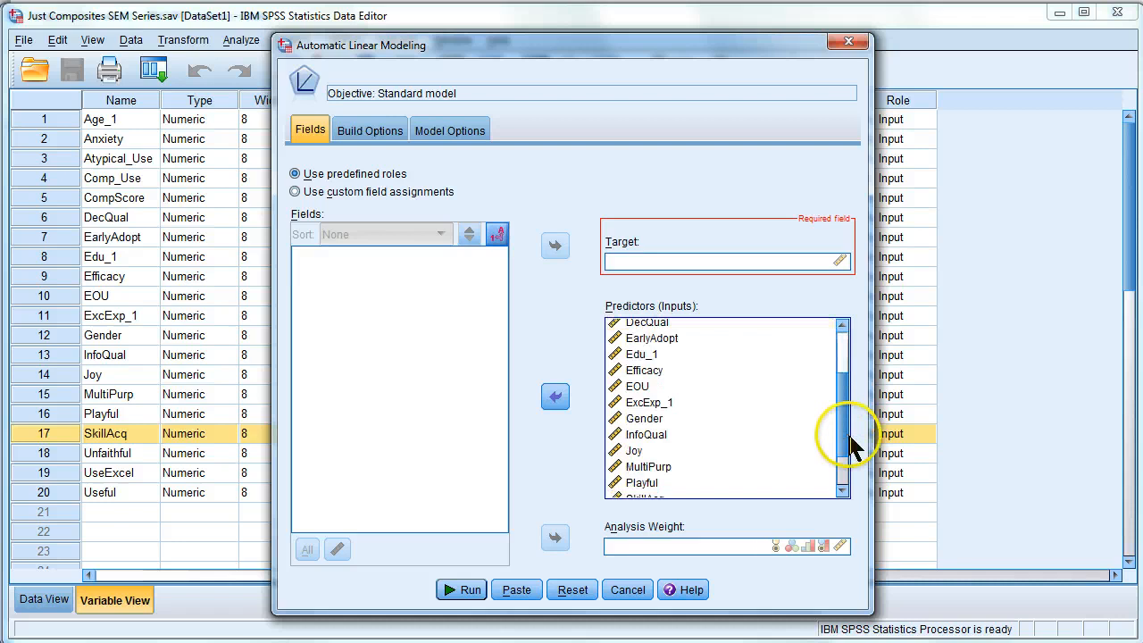
scroll("down", 3)
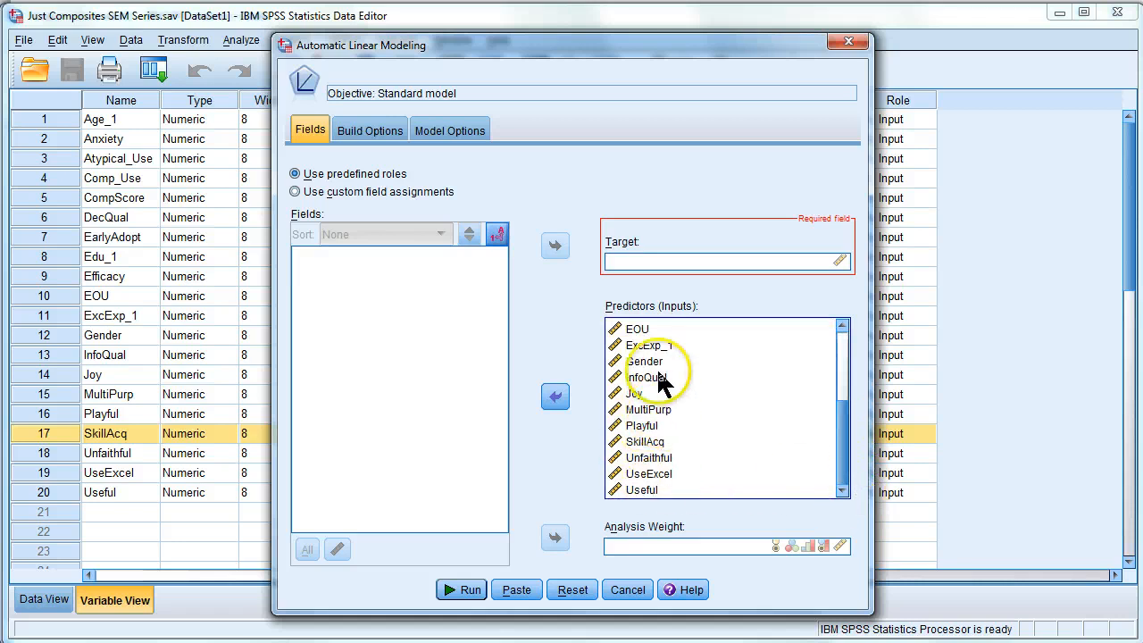
Step: Set SkillAcq as target, remove Gender and Age_1 from predictors, and run
left_click(648, 441)
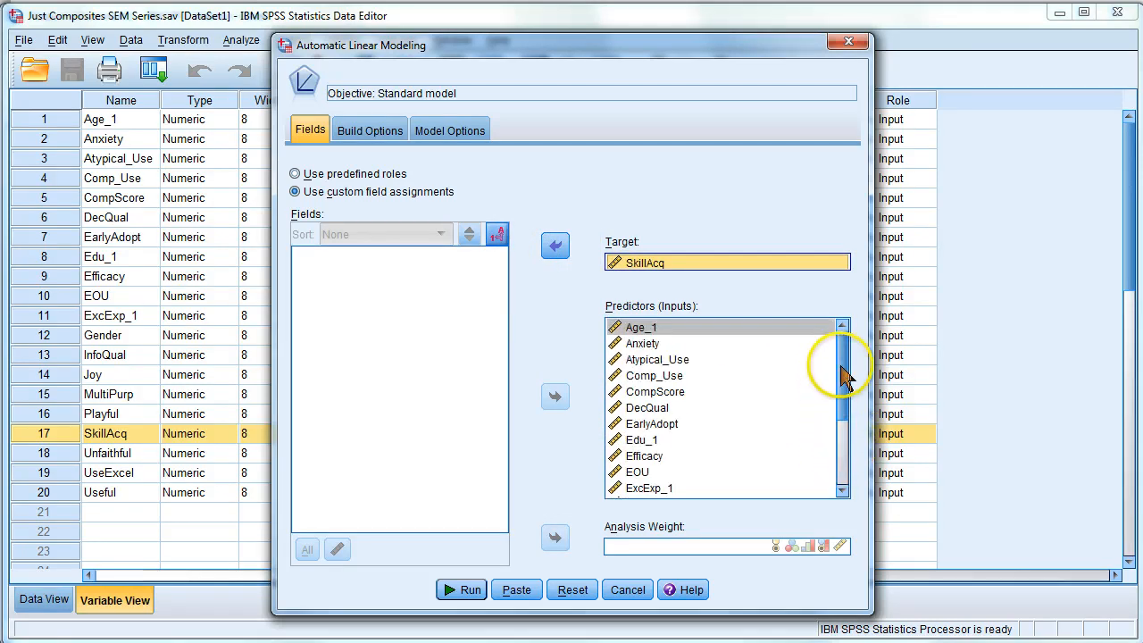
scroll("down", 3)
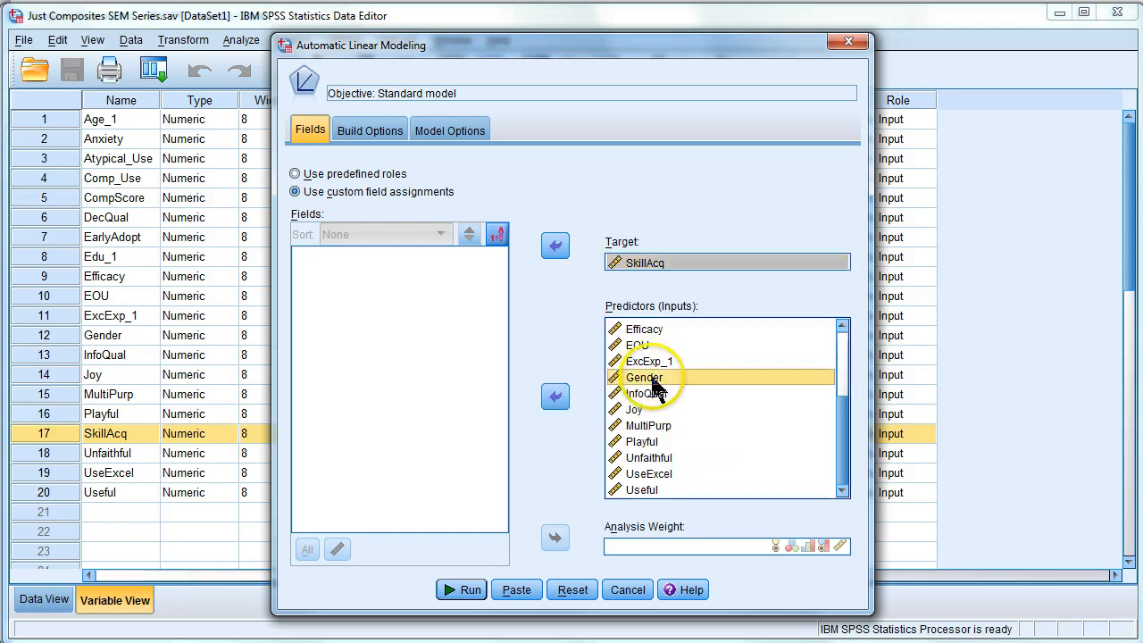
left_click(555, 397)
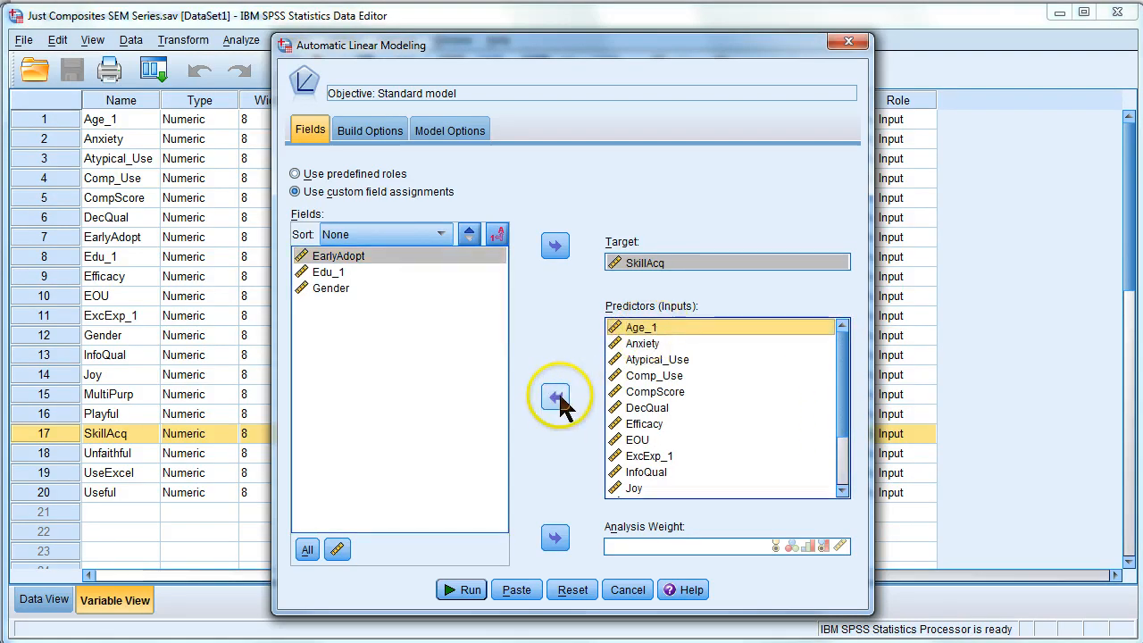
left_click(555, 396)
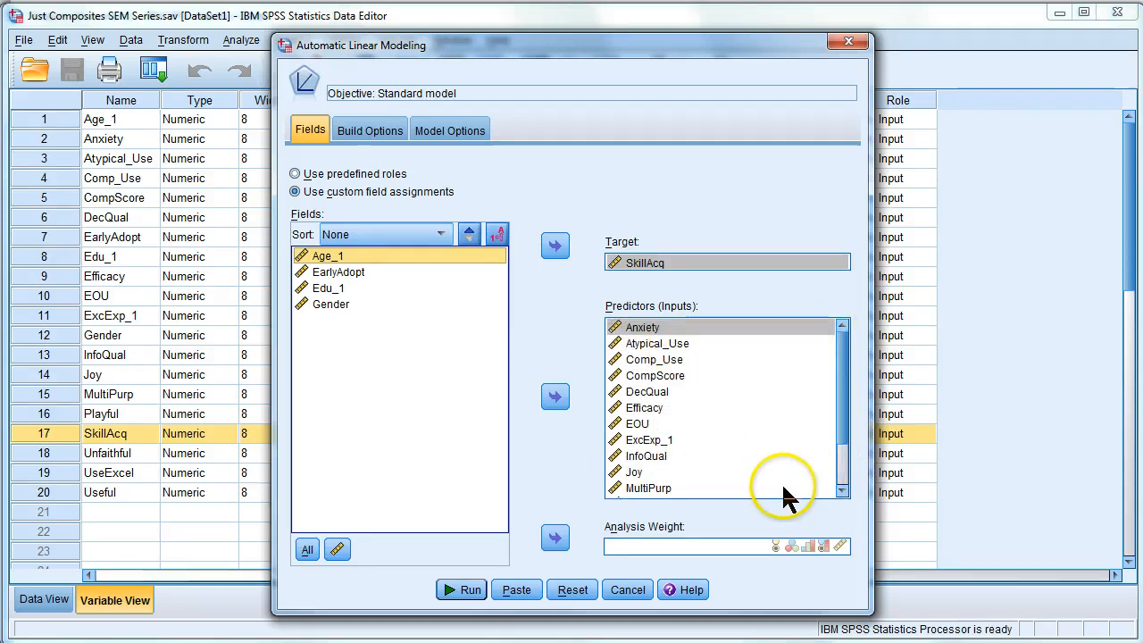
left_click(462, 588)
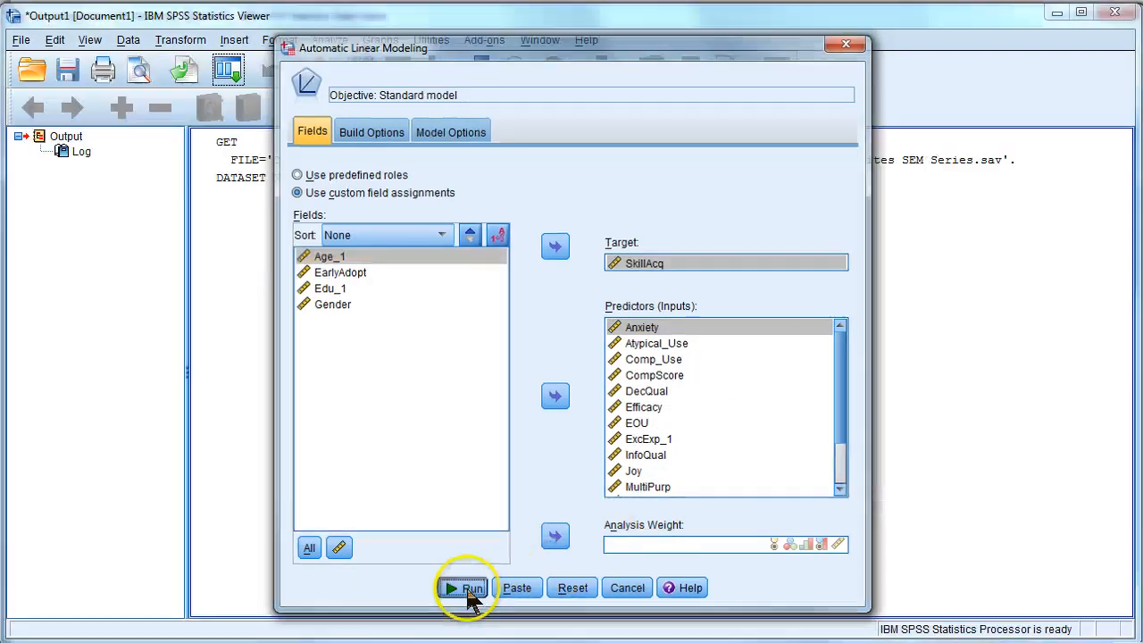
Step: Scroll the output to the Model Summary showing 37.3% accuracy for SkillAcq
left_click(464, 588)
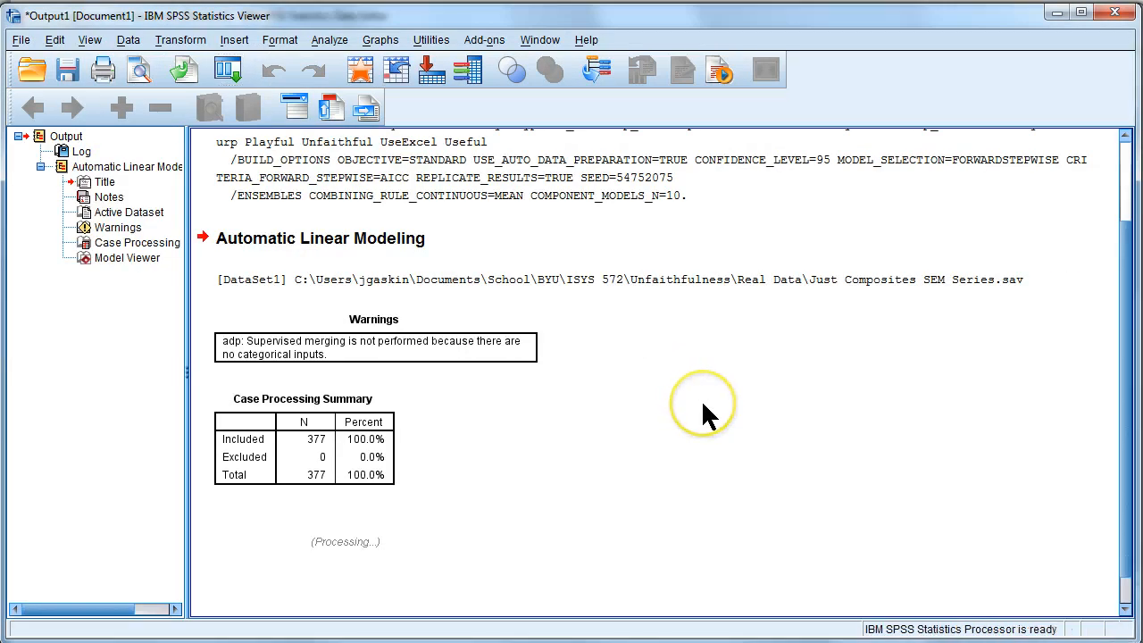
scroll("down", 3)
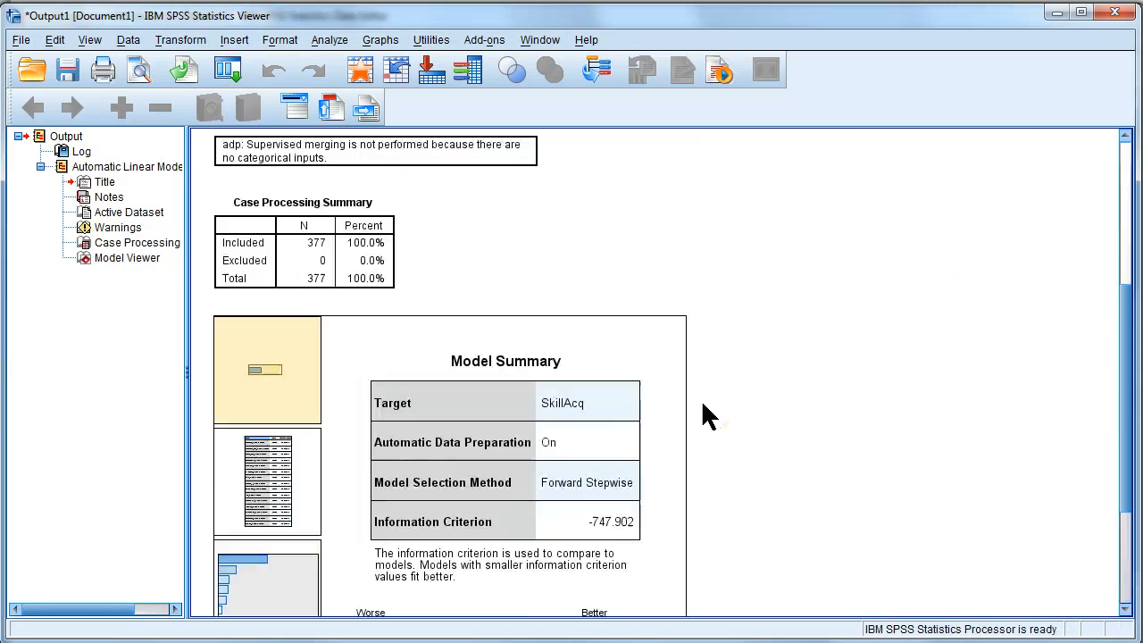
scroll("down", 3)
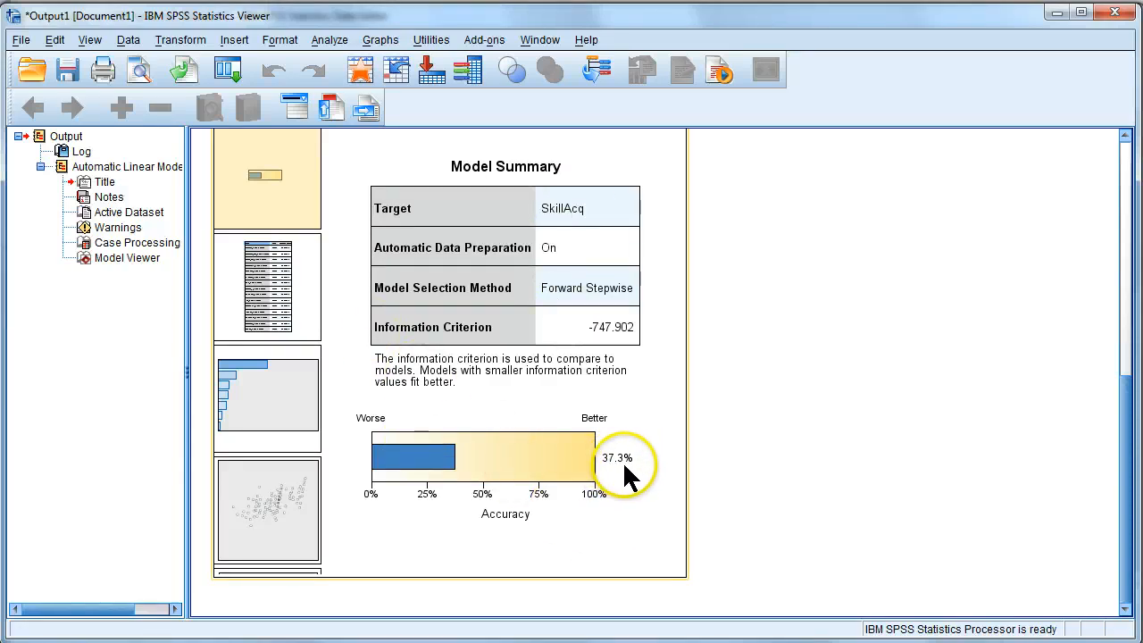
mouse_move(626, 487)
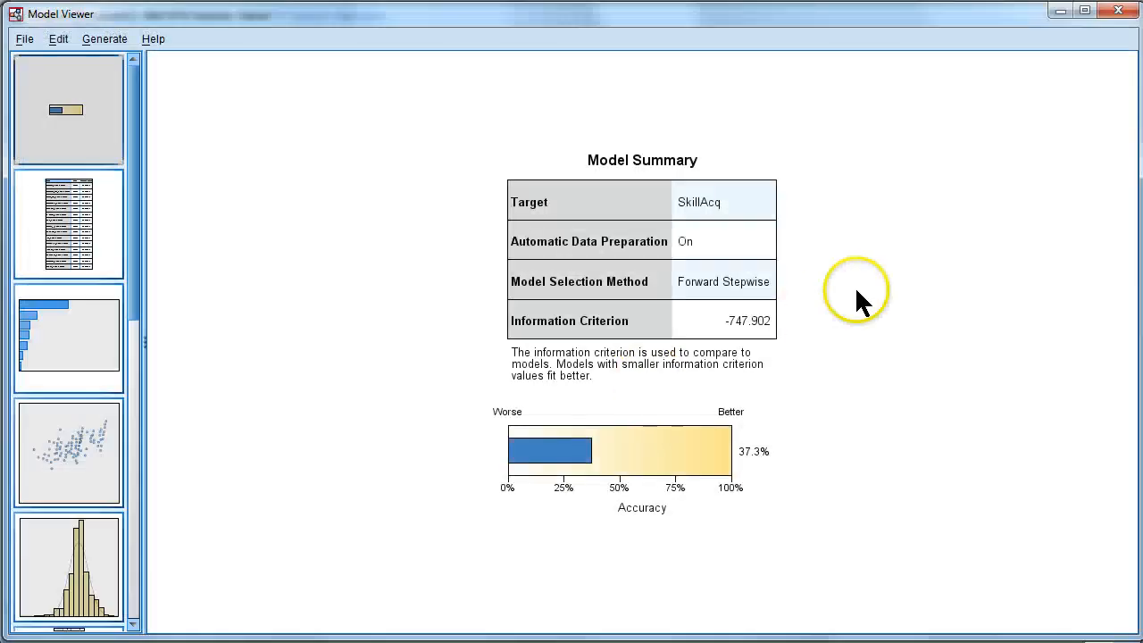
mouse_move(351, 324)
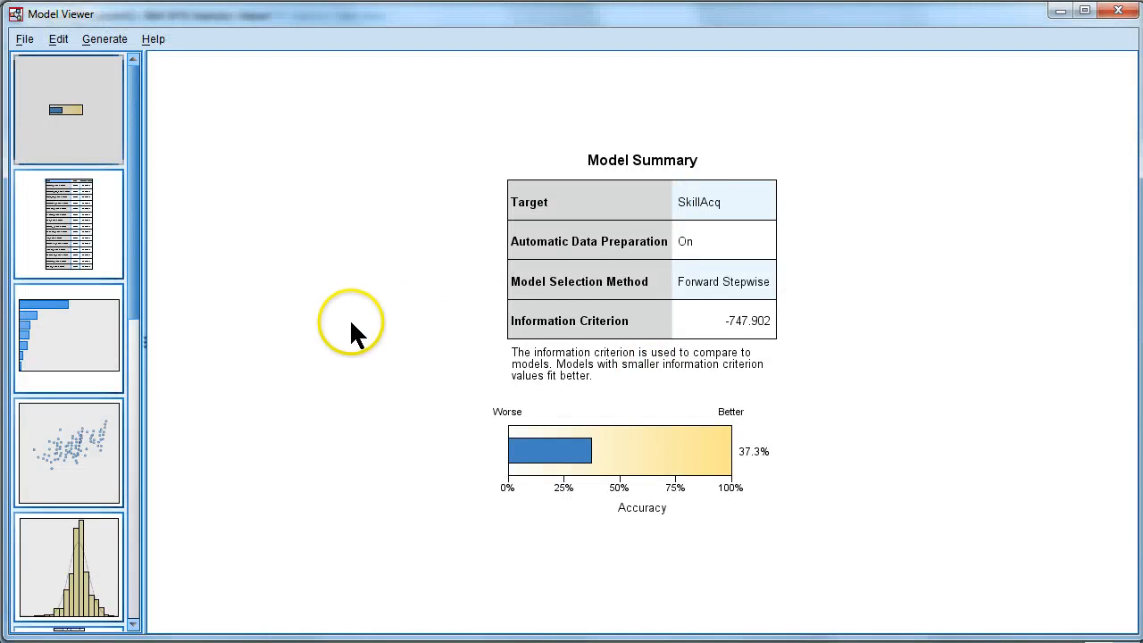
mouse_move(671, 477)
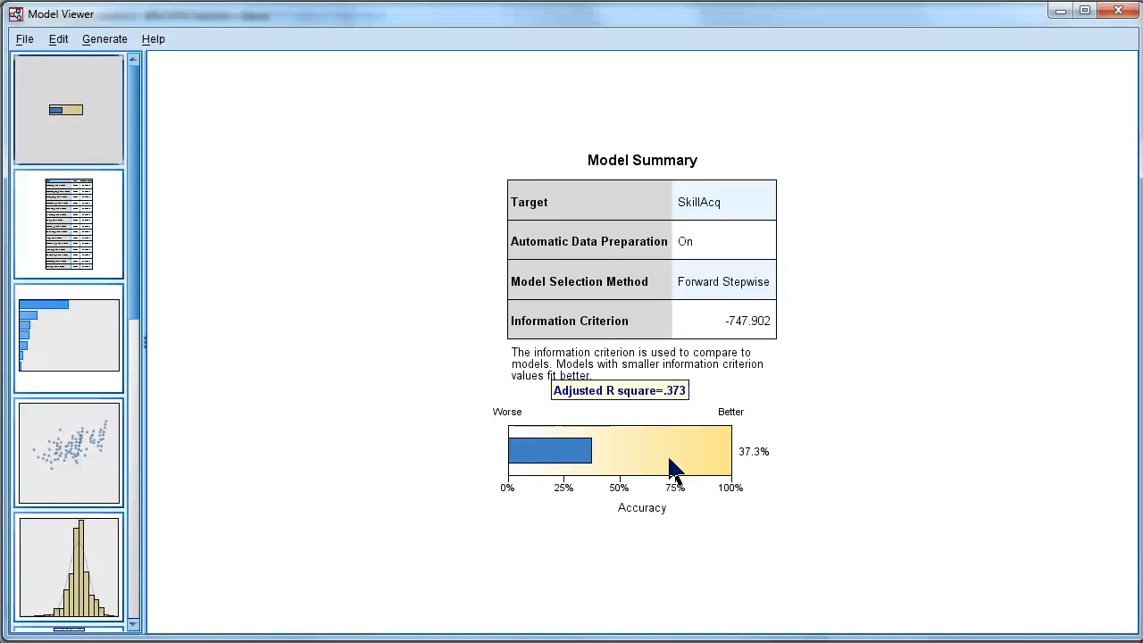
mouse_move(108, 241)
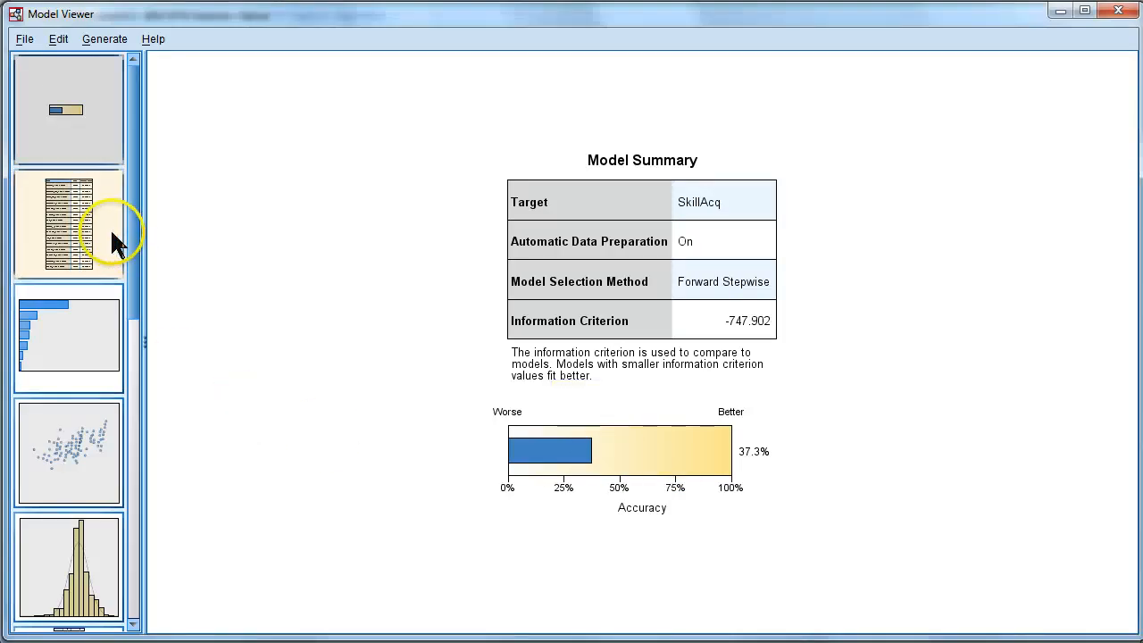
Step: Display the Outliers table with Cook's Distance values for SkillAcq records
left_click(70, 226)
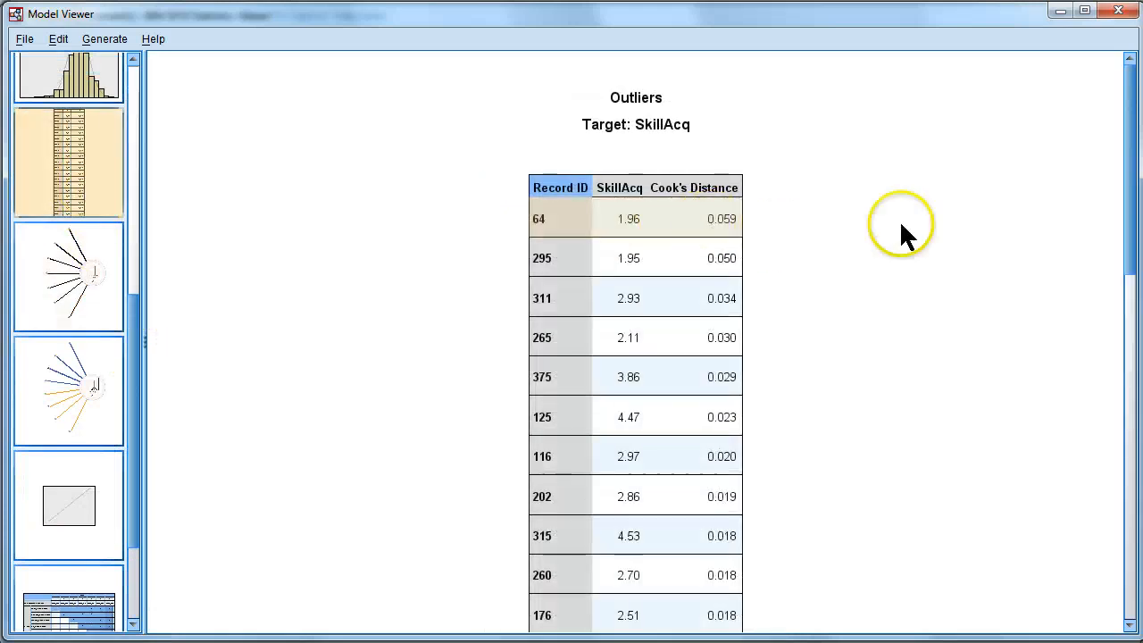
scroll("down", 3)
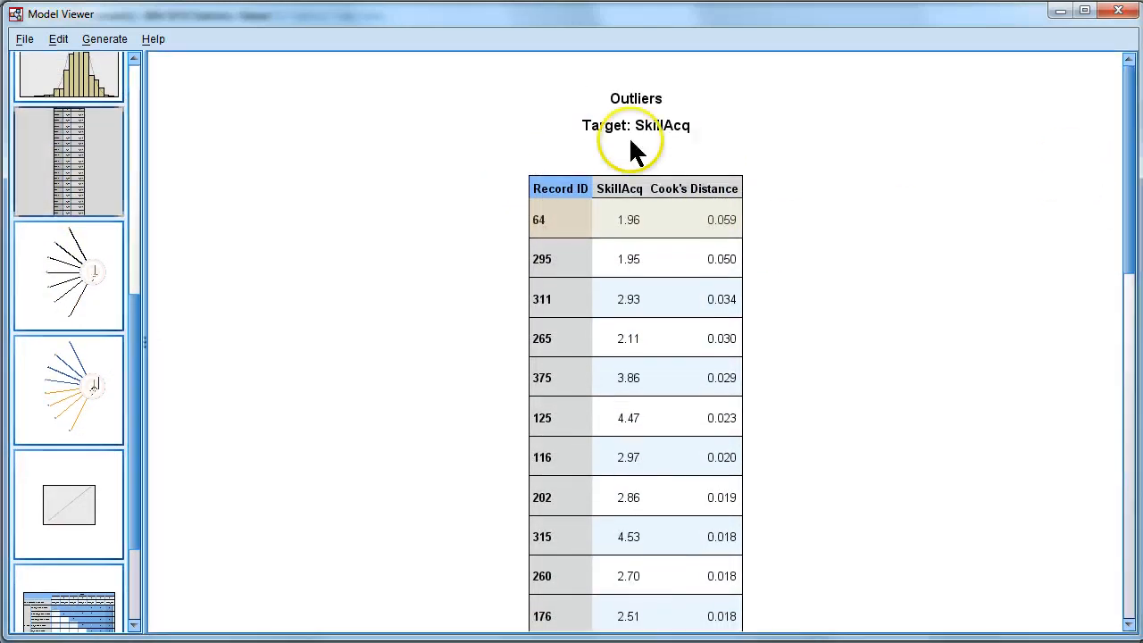
scroll("down", 3)
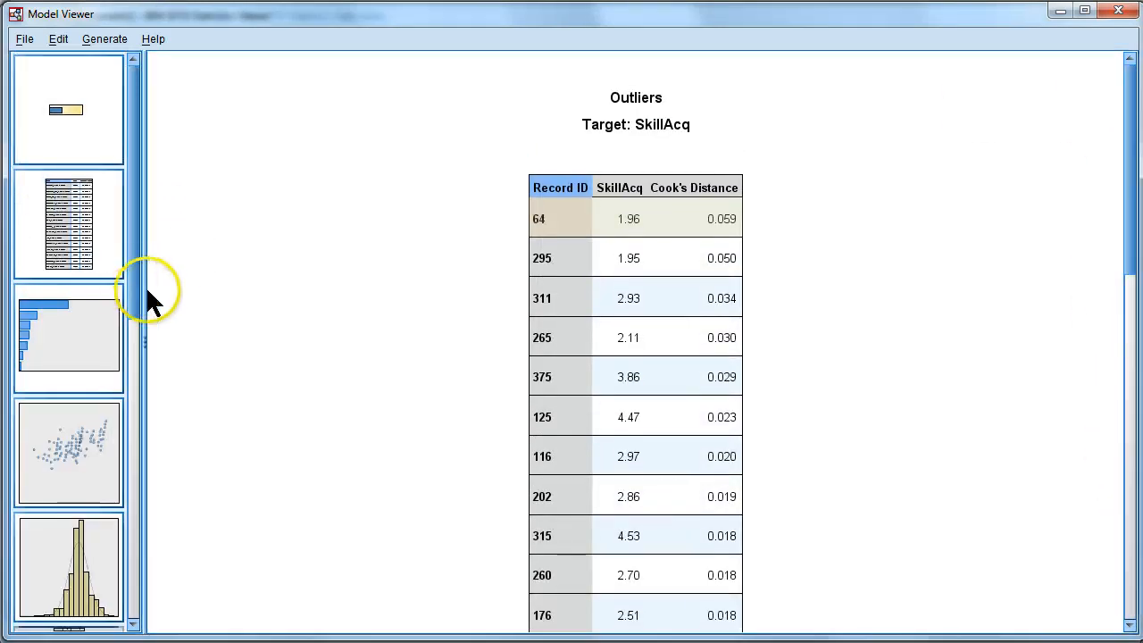
Step: View the Predictor Importance chart ranking Useful highest (0.49)
left_click(67, 347)
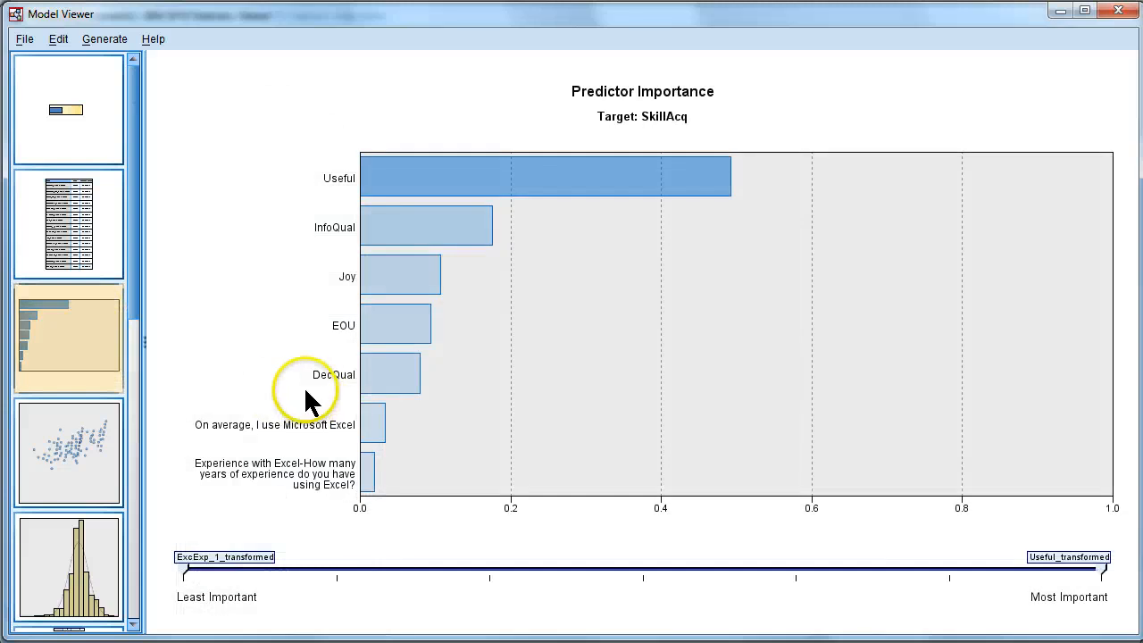
mouse_move(722, 172)
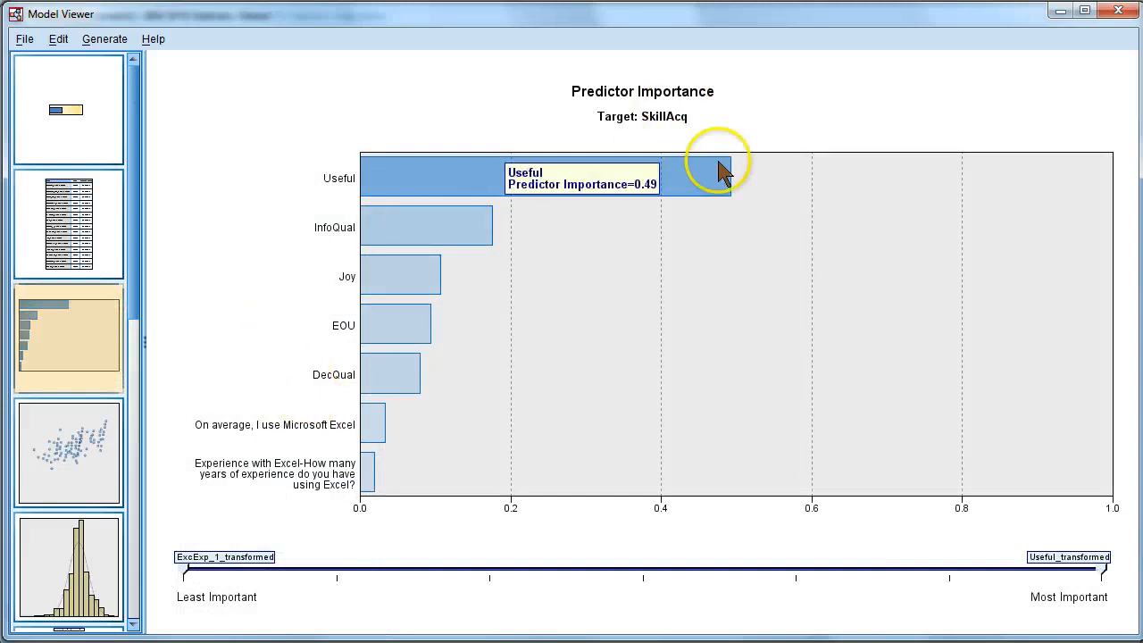
mouse_move(334, 241)
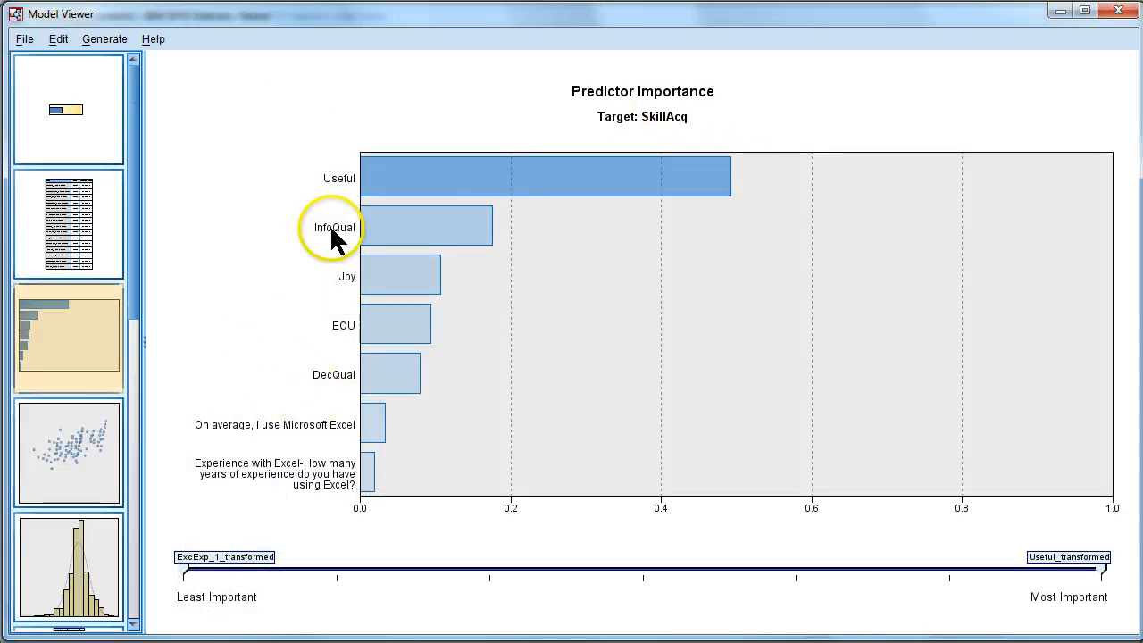
mouse_move(307, 276)
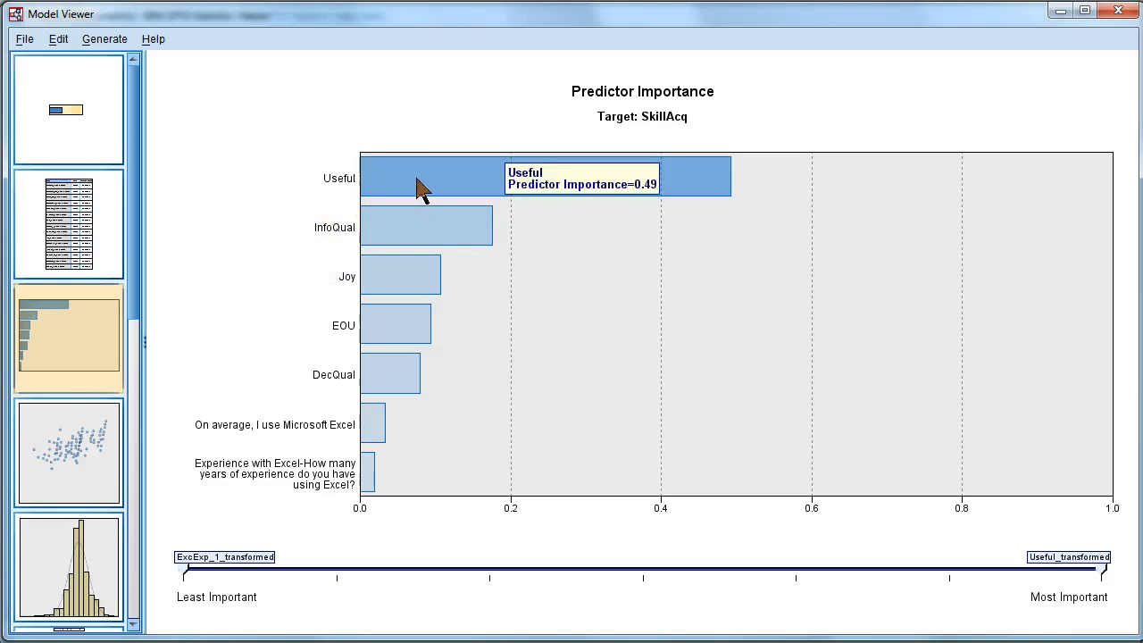
mouse_move(430, 237)
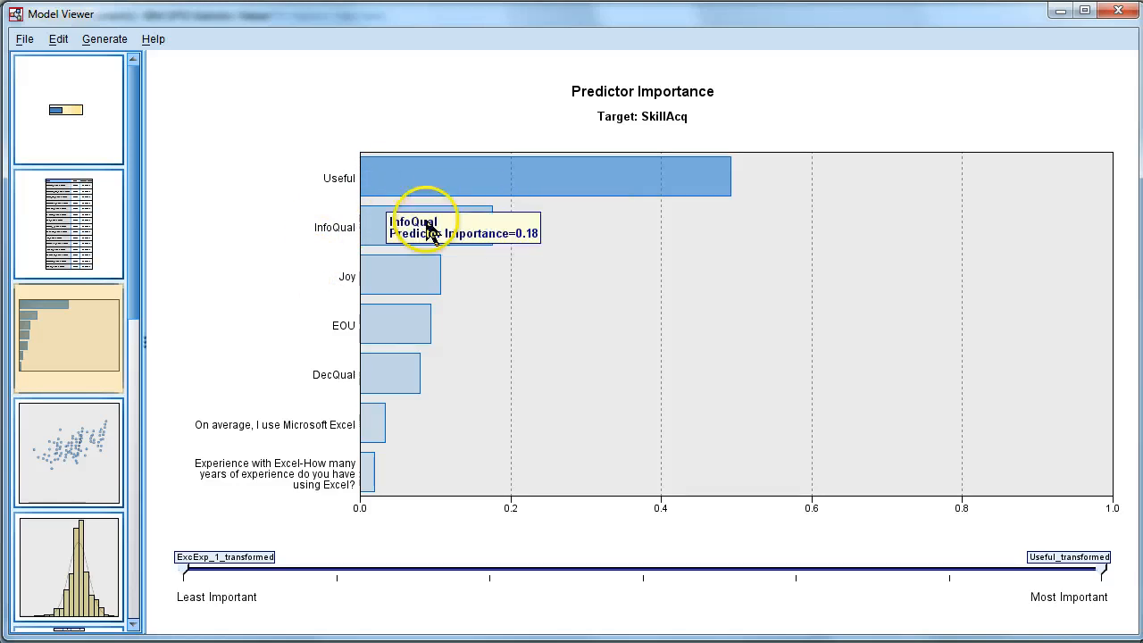
mouse_move(404, 357)
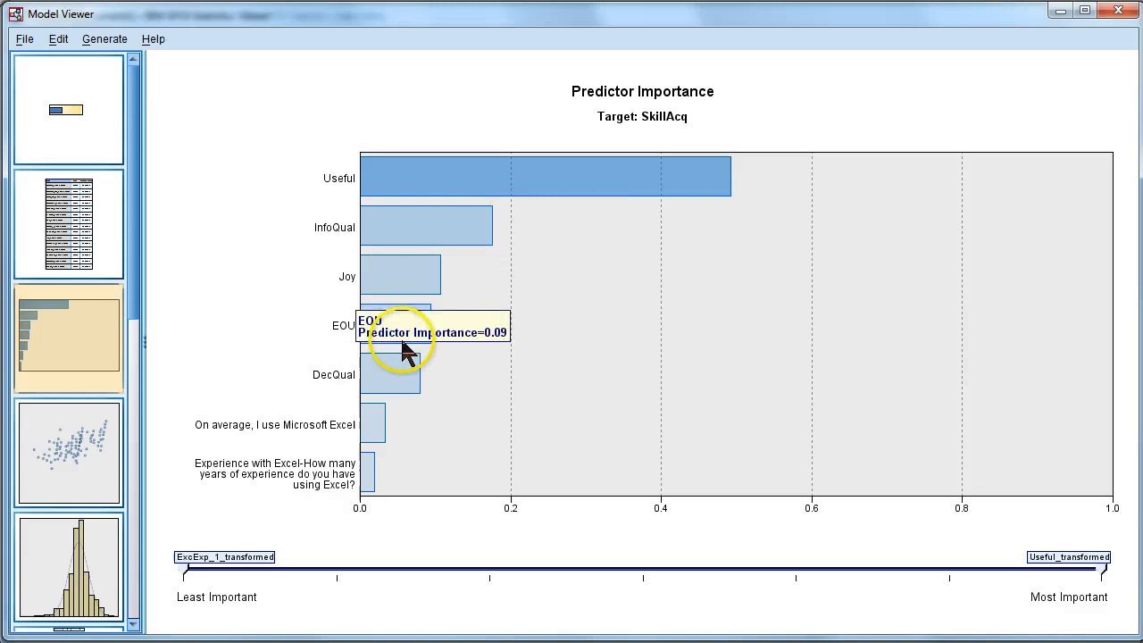
mouse_move(264, 270)
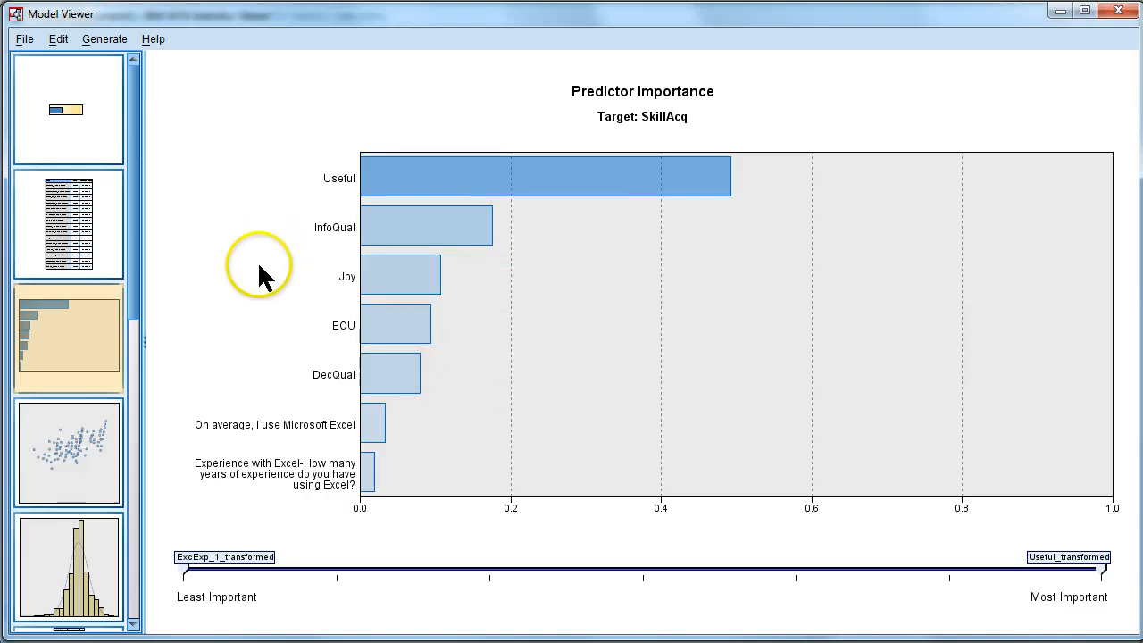
scroll("down", 3)
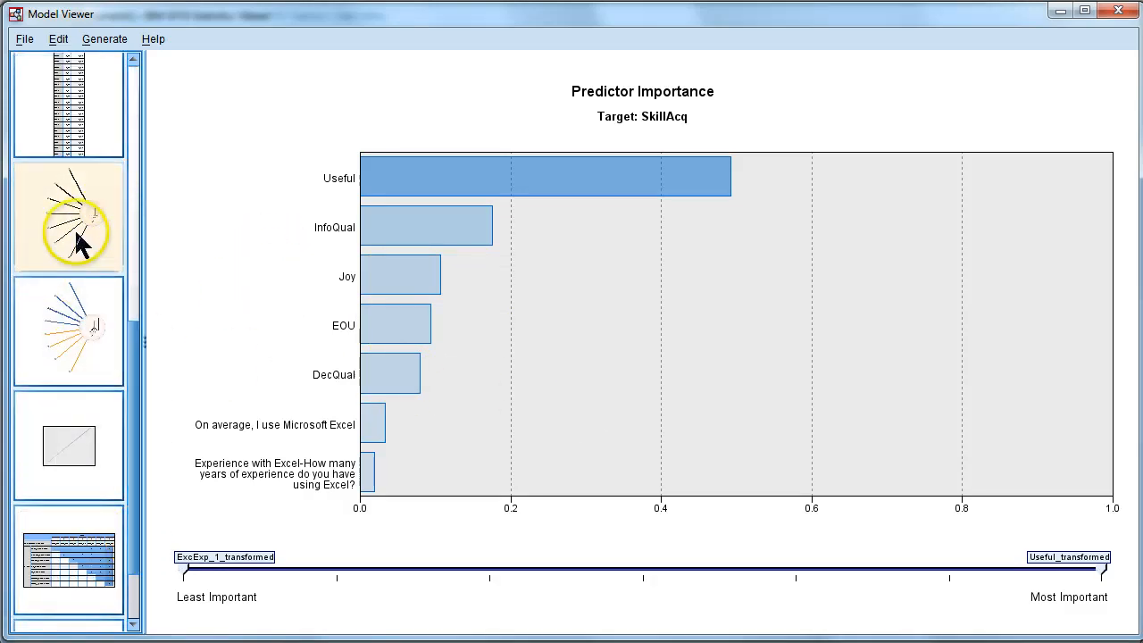
left_click(77, 217)
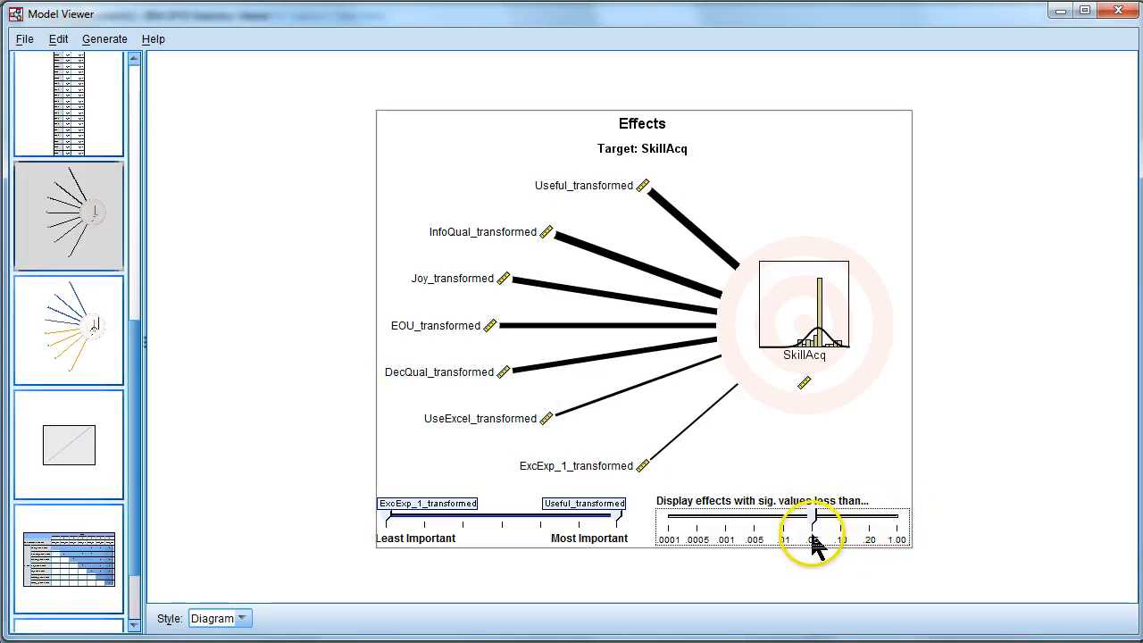
Step: Drag the significance slider to .05 to show only the five significant effects
left_click_drag(813, 518, 844, 492)
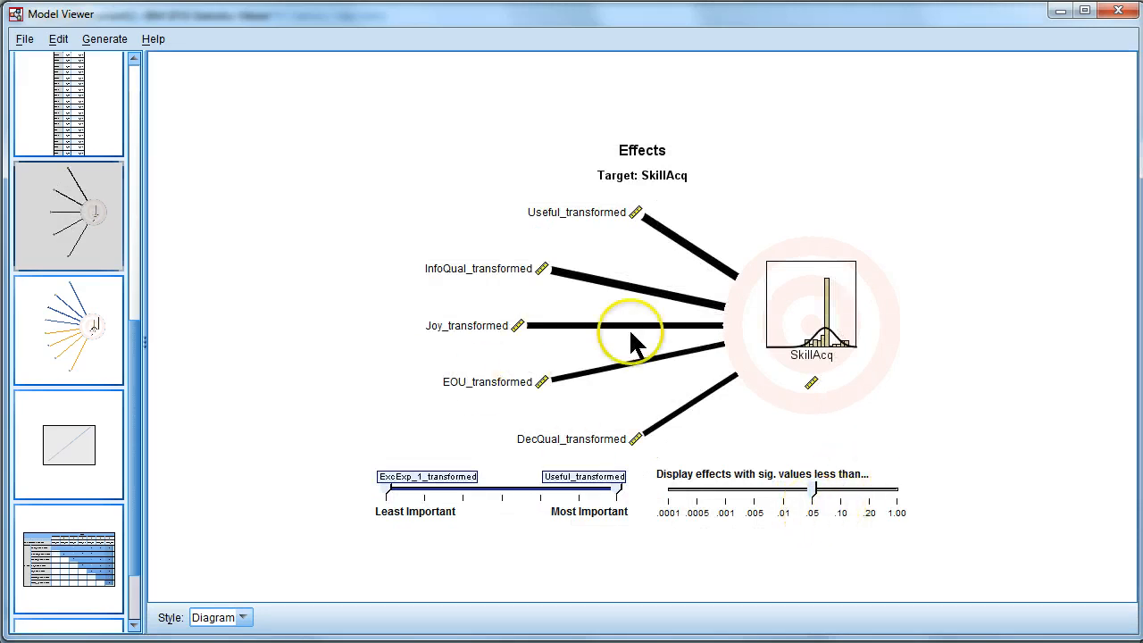
mouse_move(672, 239)
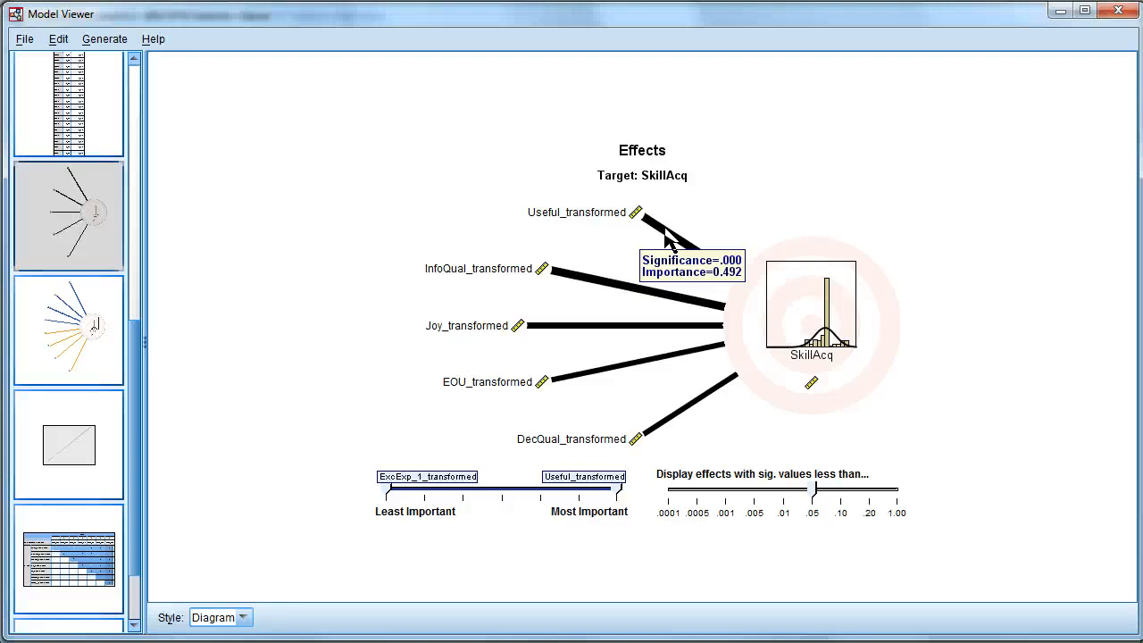
mouse_move(574, 290)
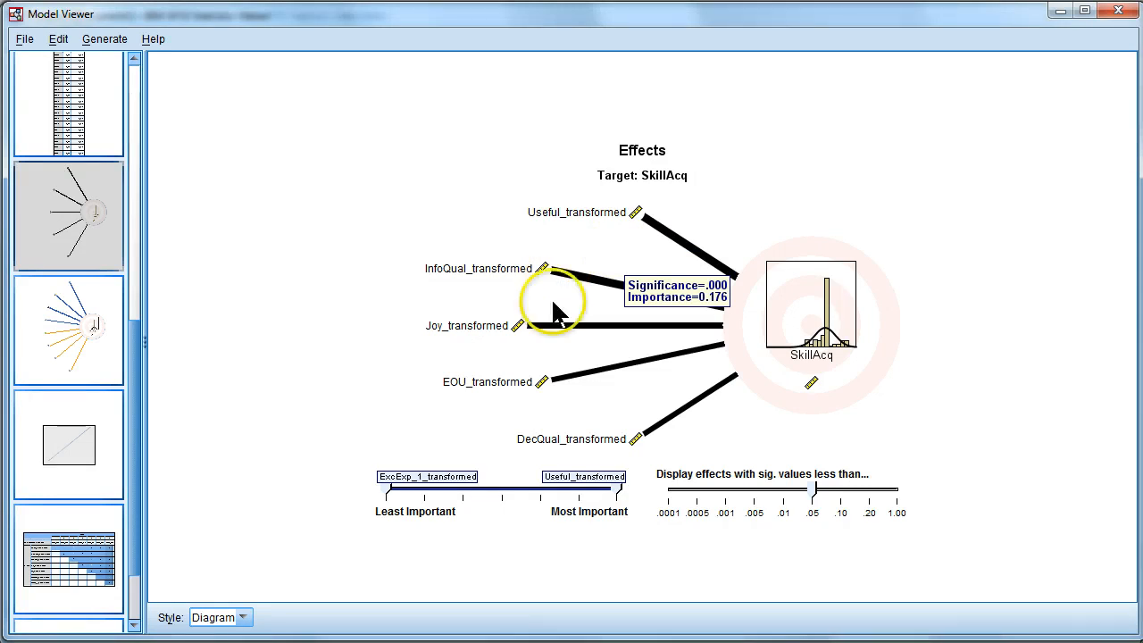
mouse_move(552, 337)
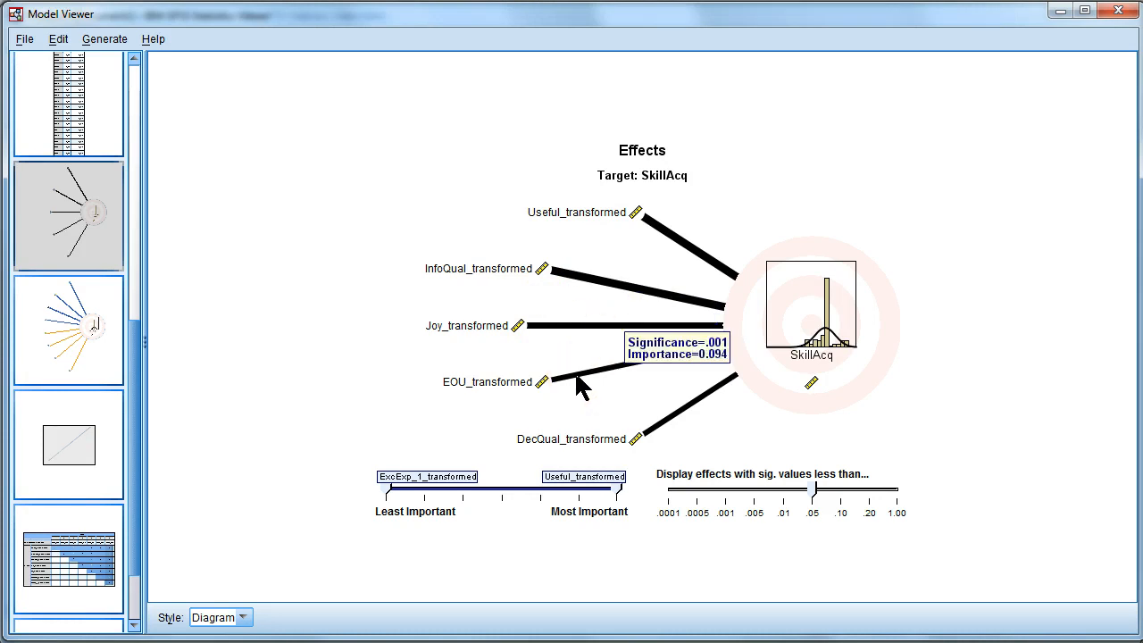
mouse_move(657, 438)
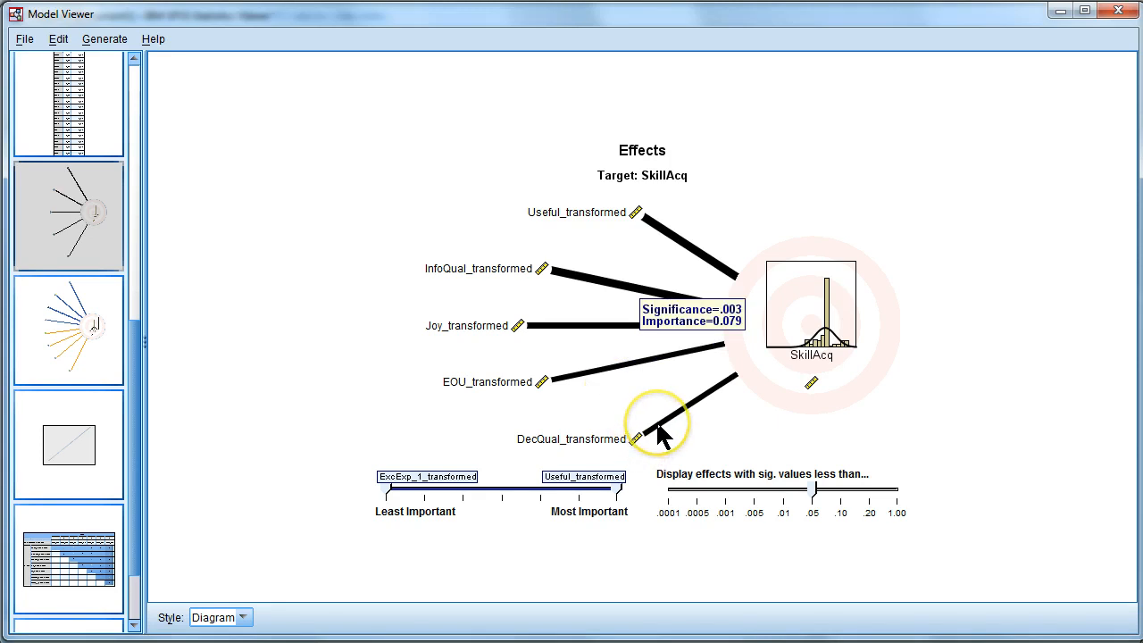
mouse_move(694, 254)
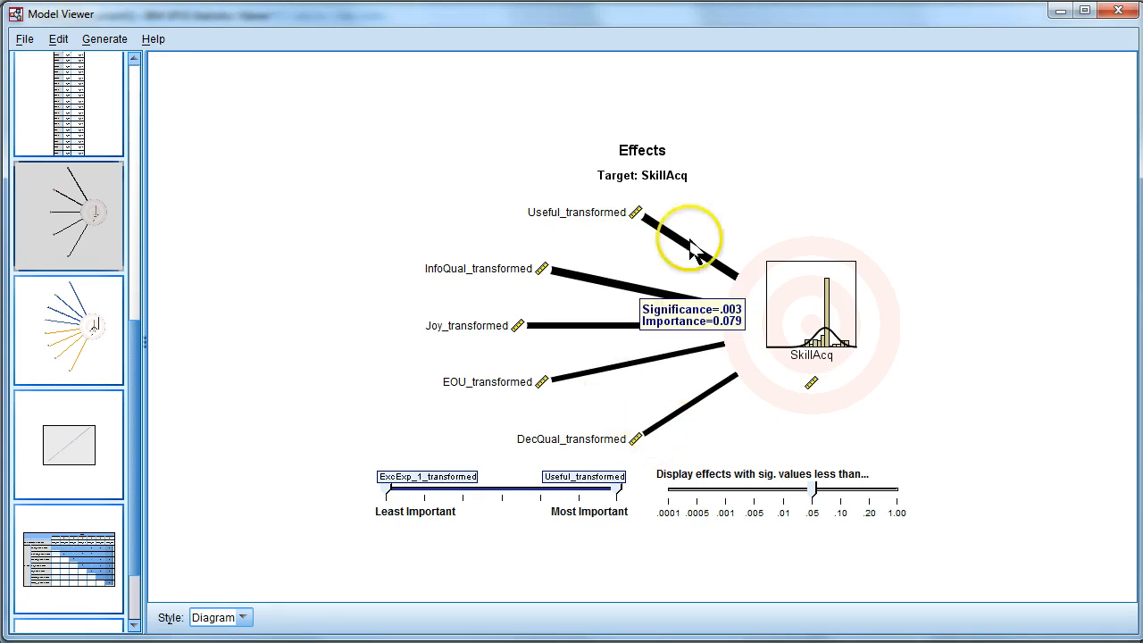
mouse_move(815, 515)
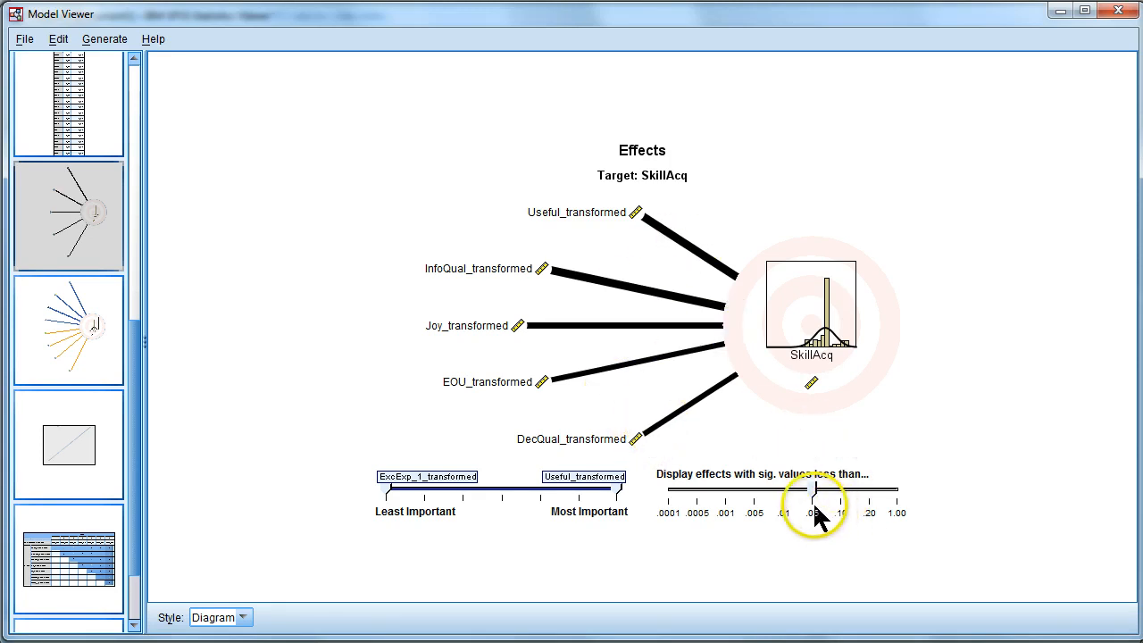